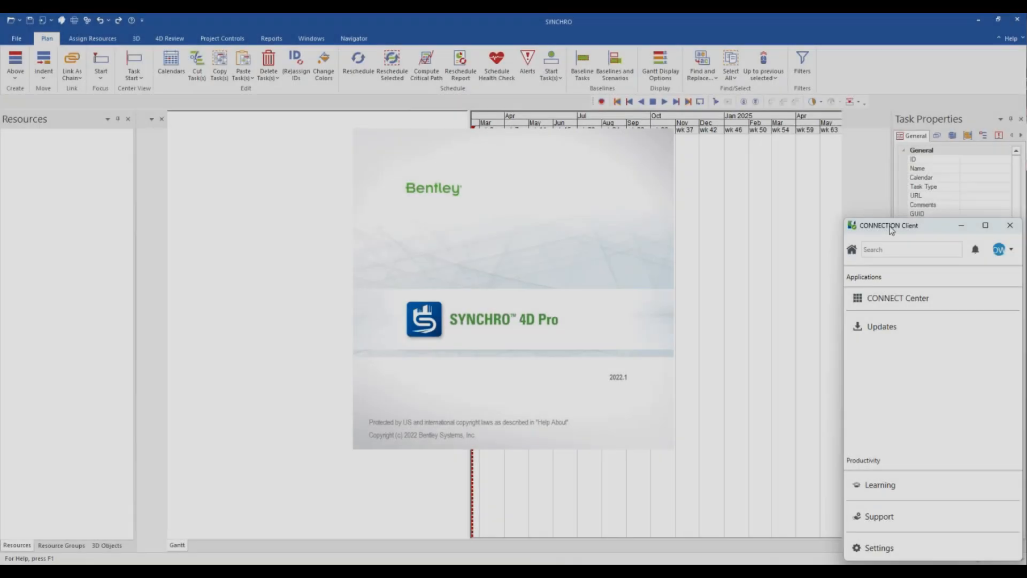
- Wait for SYNCHRO 4D Pro to load an empty Untitled project
drag(888, 224, 770, 148)
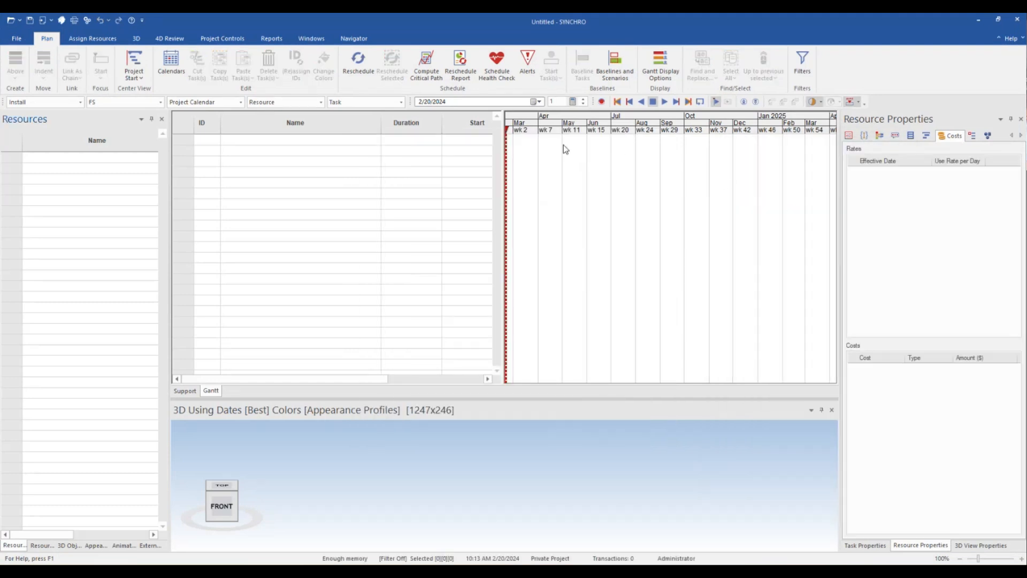
mouse_move(460, 62)
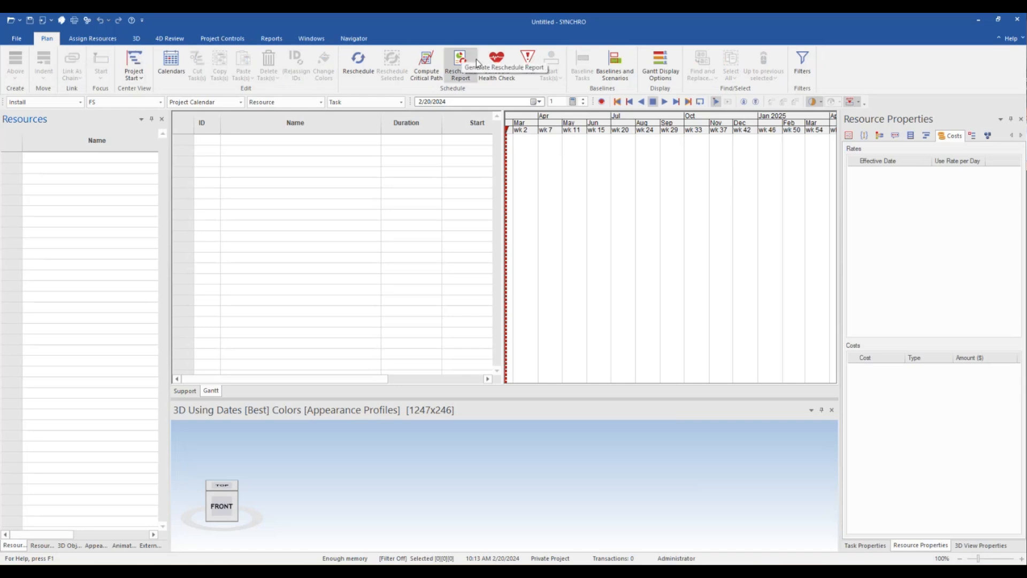
mouse_move(425, 62)
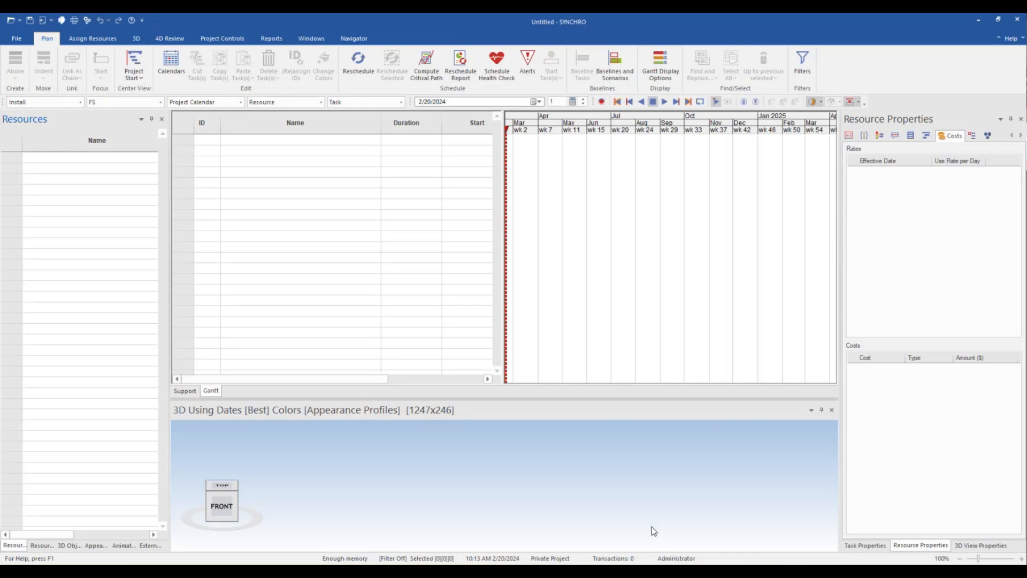
mouse_move(406, 29)
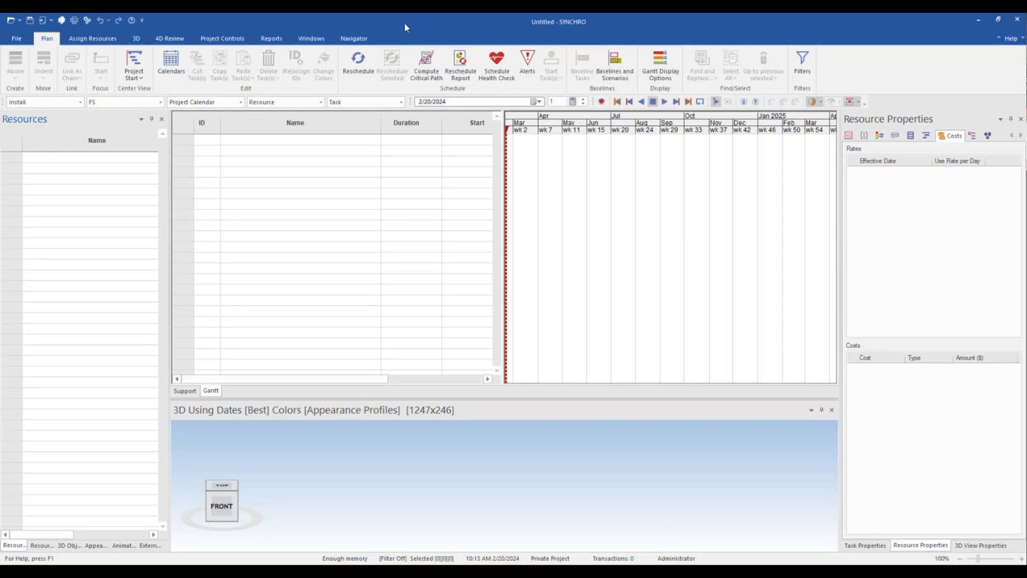
mouse_move(16, 38)
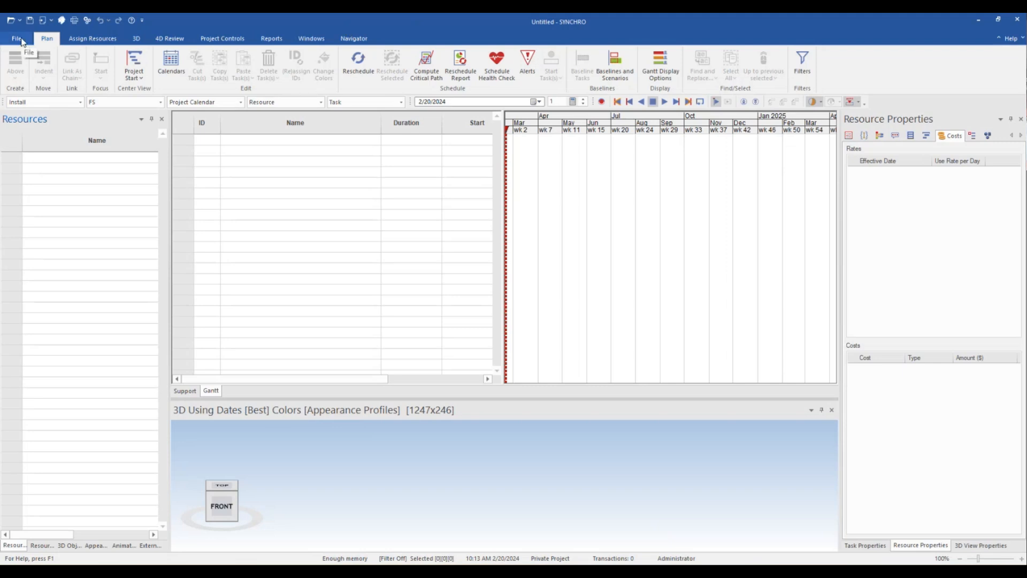
mouse_move(300, 24)
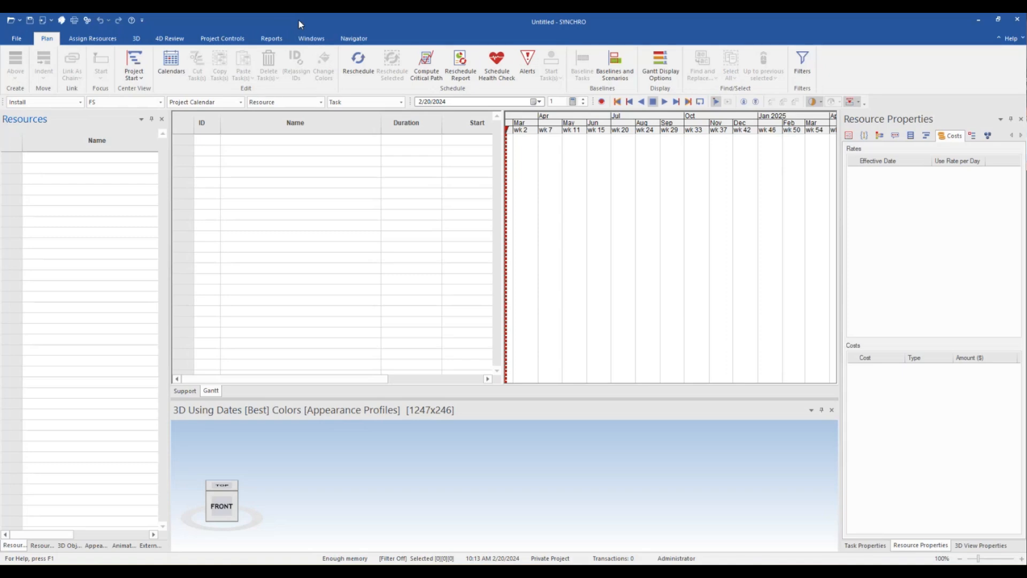
mouse_move(670, 136)
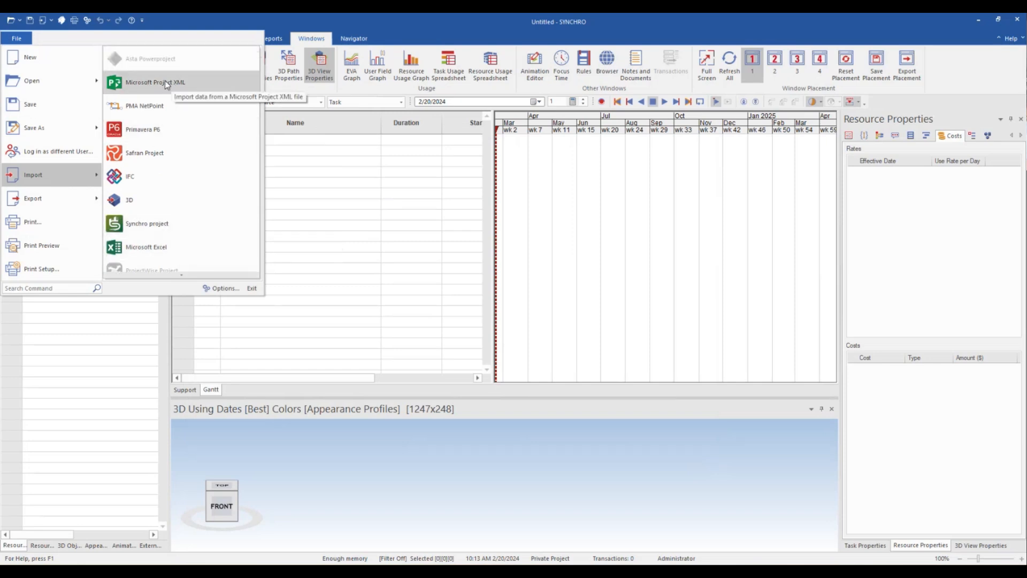
- Import Training Project Schedule.xml as a Microsoft Project XML schedule, bringing in 118 tasks
click(155, 82)
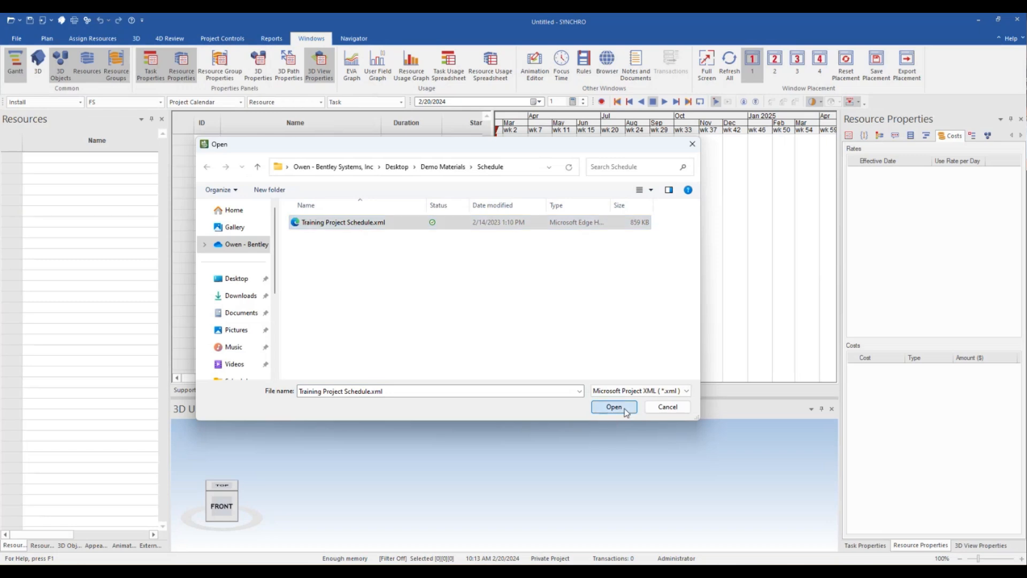
click(613, 406)
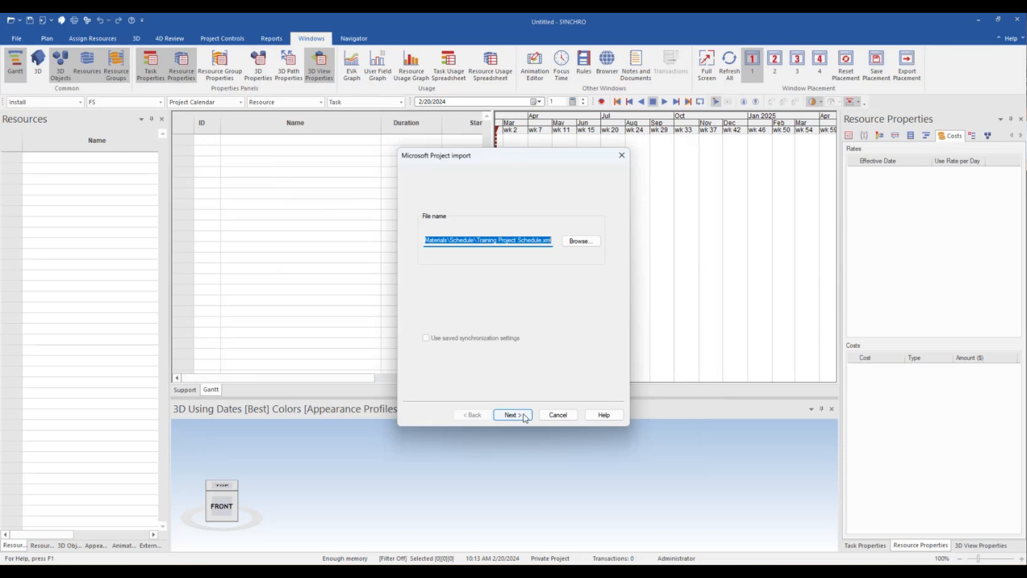
click(513, 414)
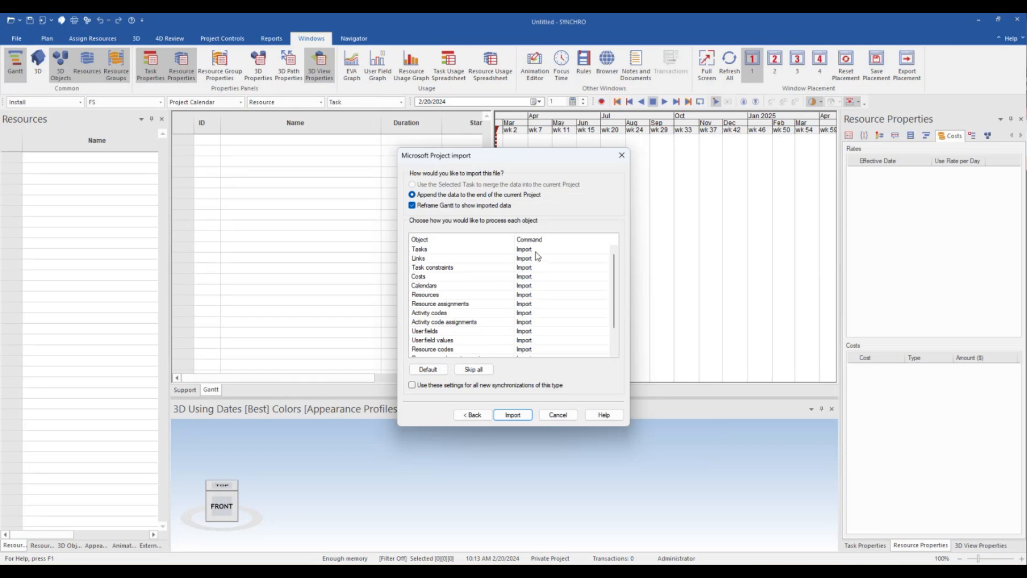
scroll(down, 3)
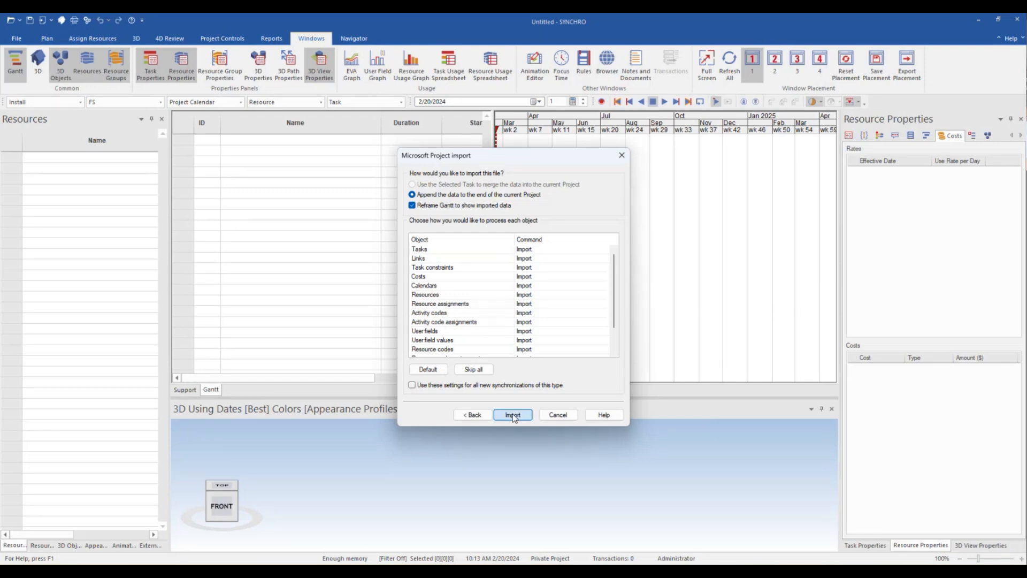
click(512, 414)
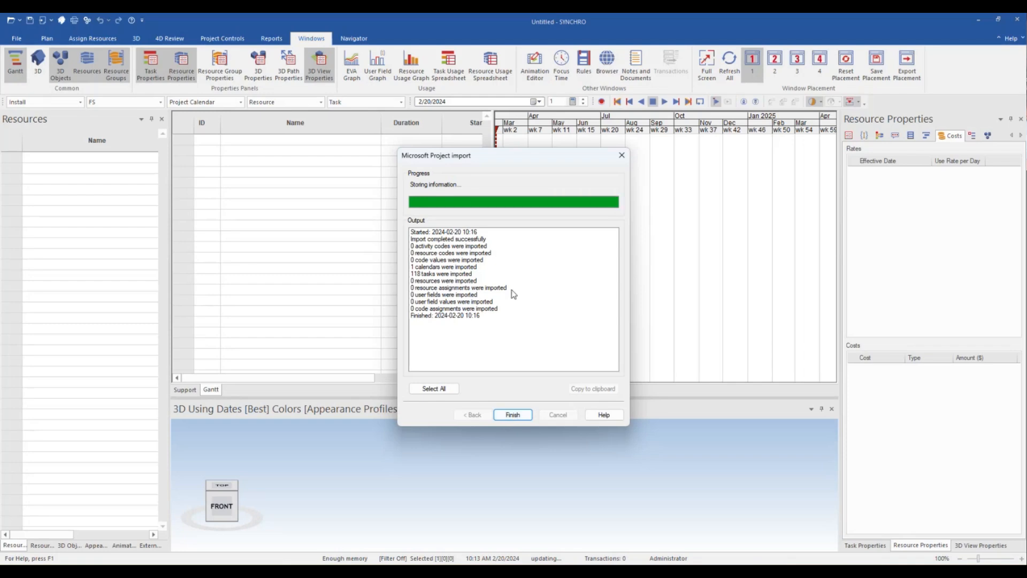
- Review the imported schedule's Gantt bars and select the Office Building, Core & Shell task
click(513, 414)
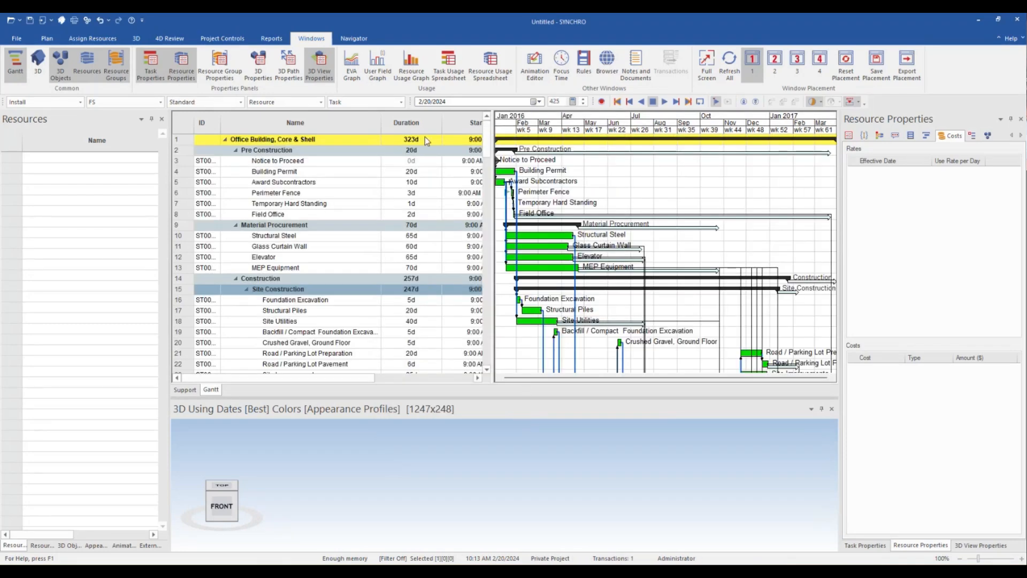
scroll(down, 3)
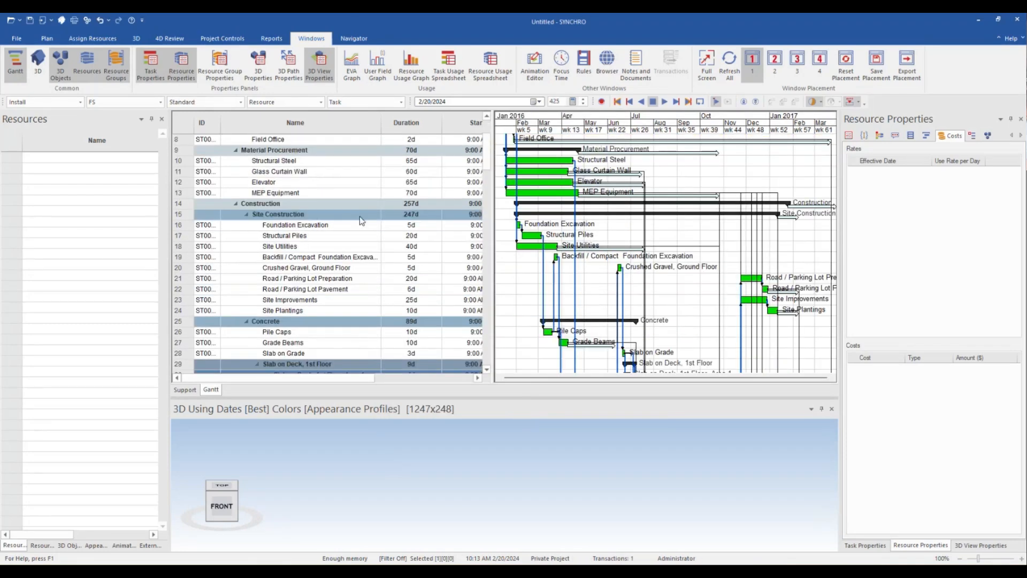
scroll(down, 3)
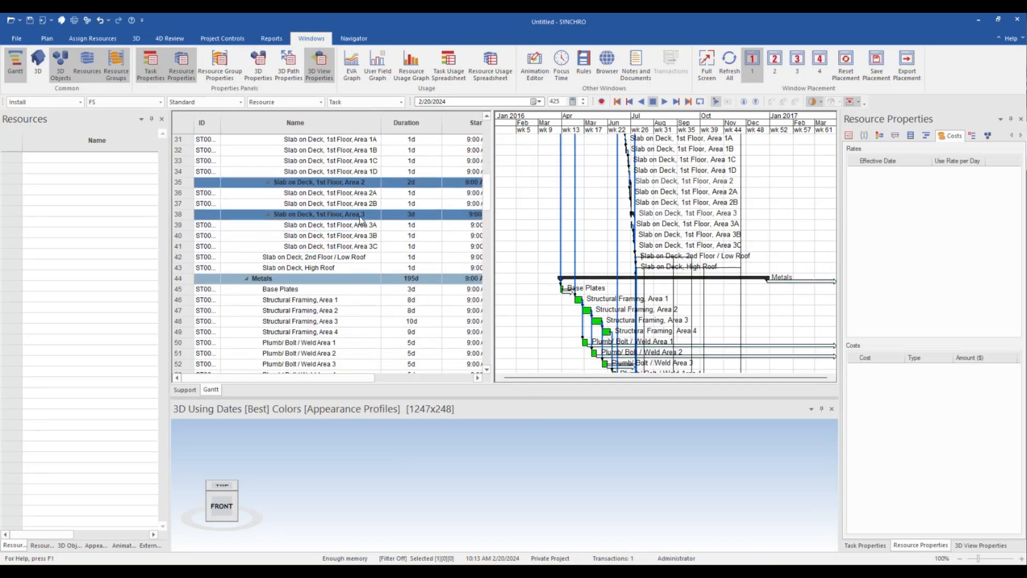
scroll(down, 3)
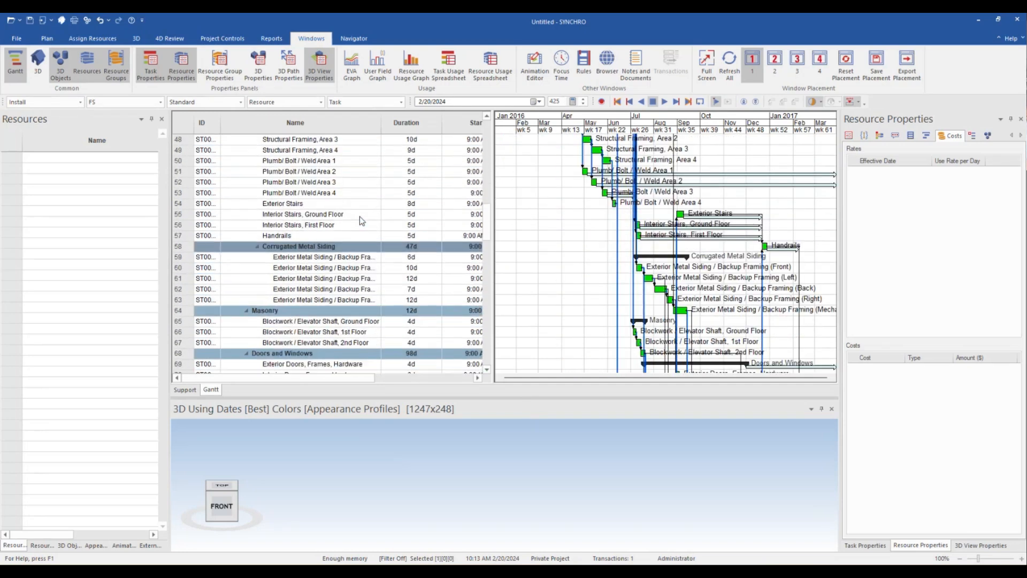
scroll(down, 3)
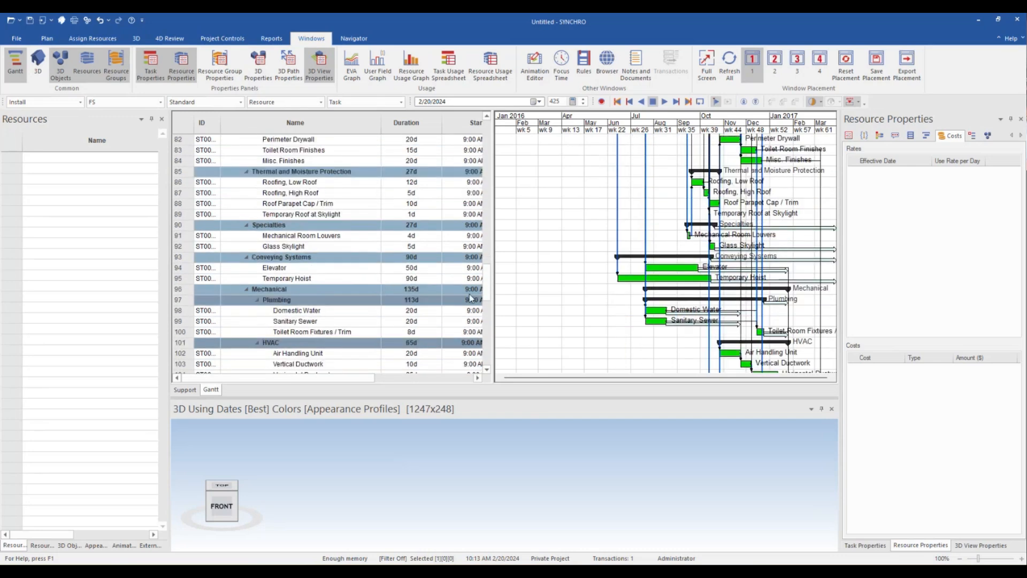
scroll(down, 3)
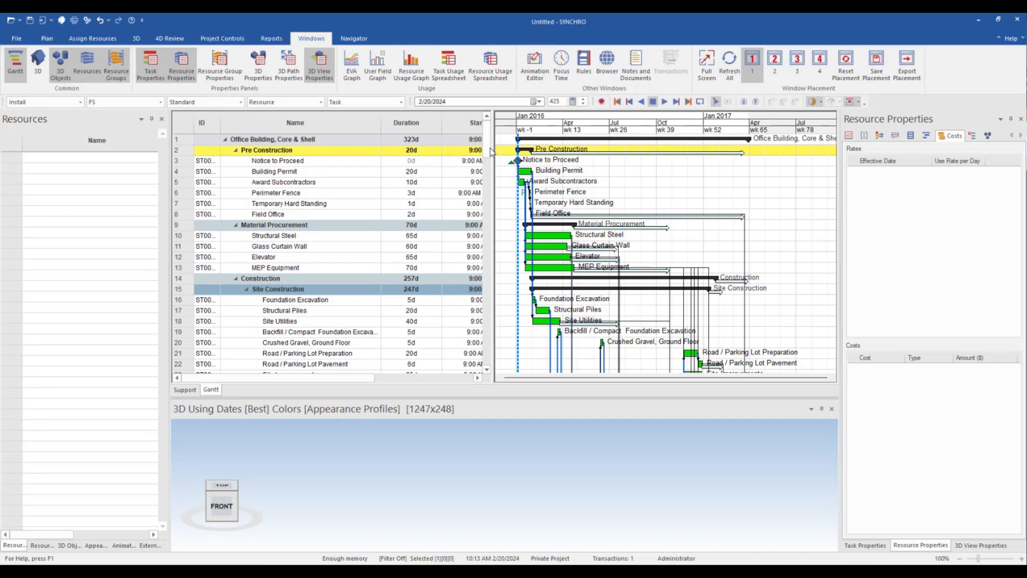
click(294, 139)
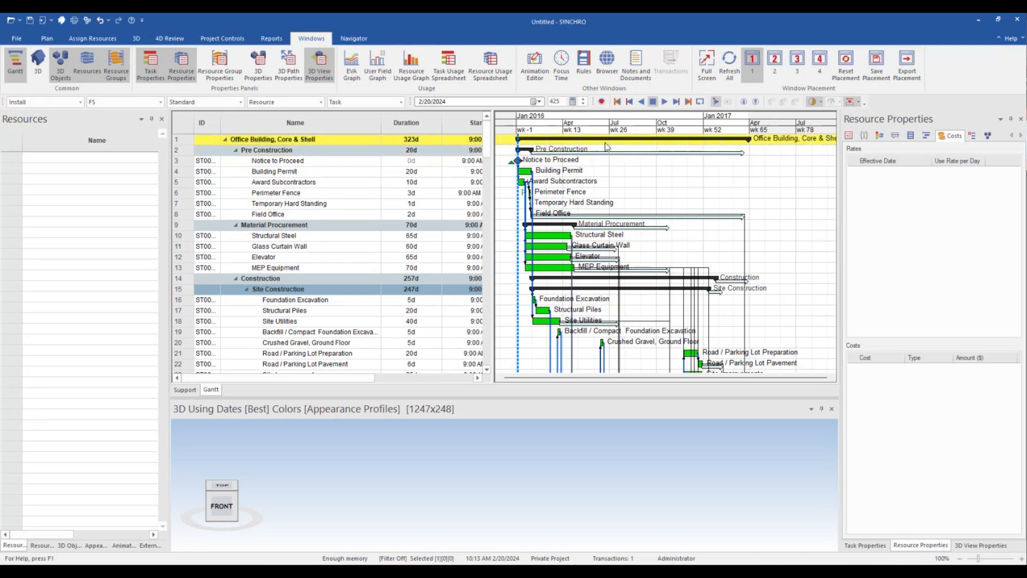
mouse_move(606, 175)
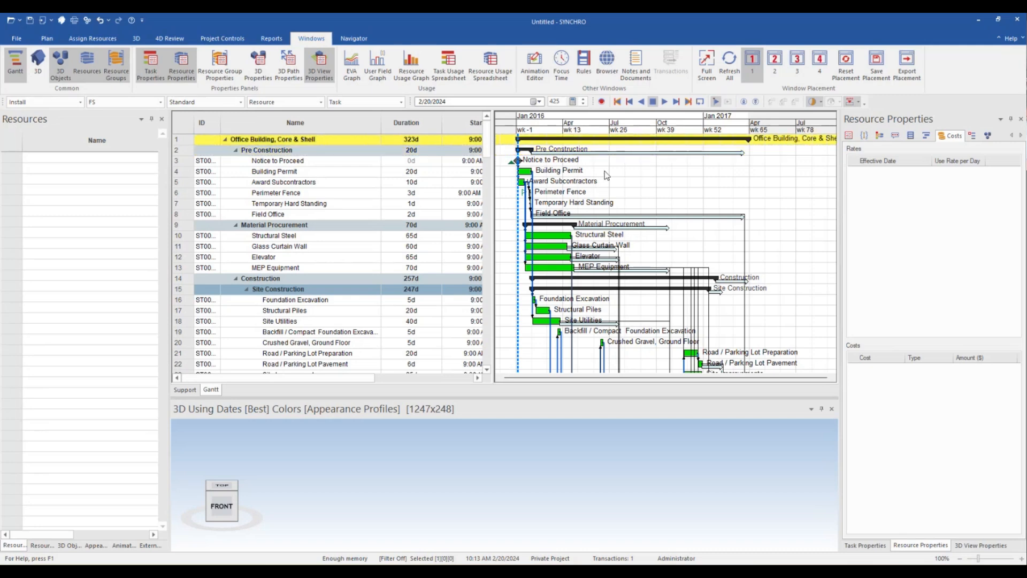
mouse_move(246, 163)
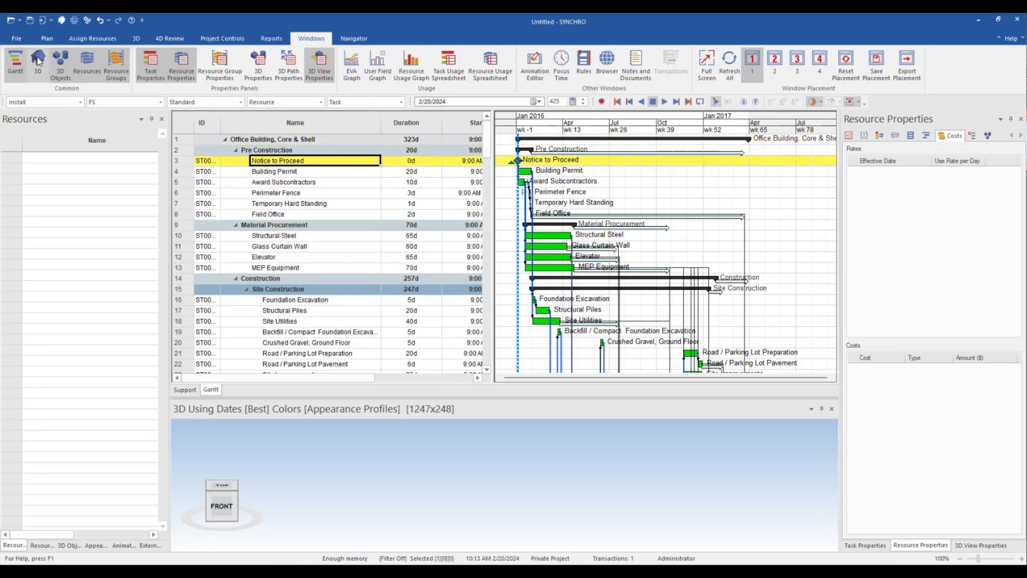
- Select Architecture, Landscape, Site and Structure DWFX files from the Models folder for 3D import
click(16, 38)
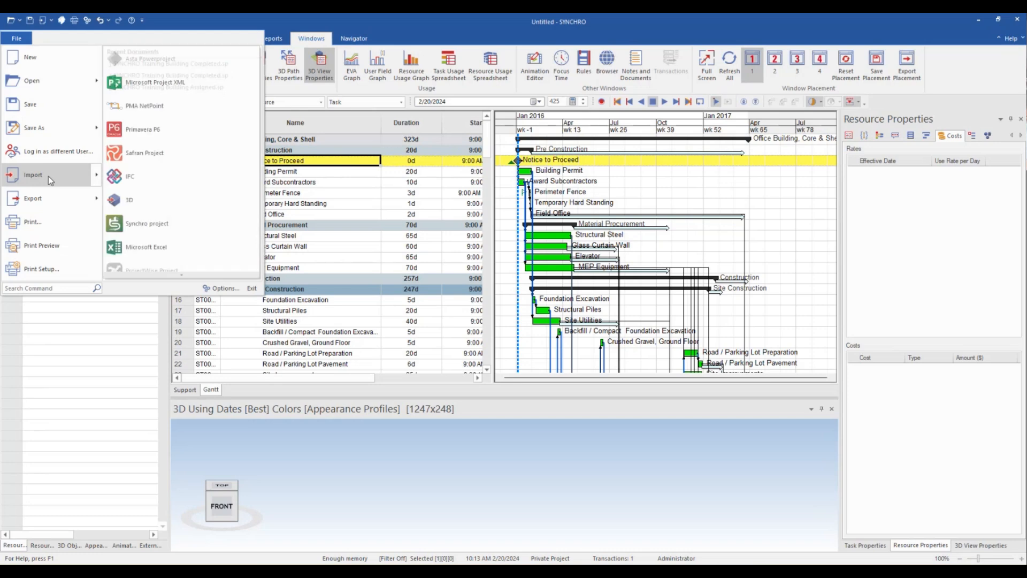
click(129, 199)
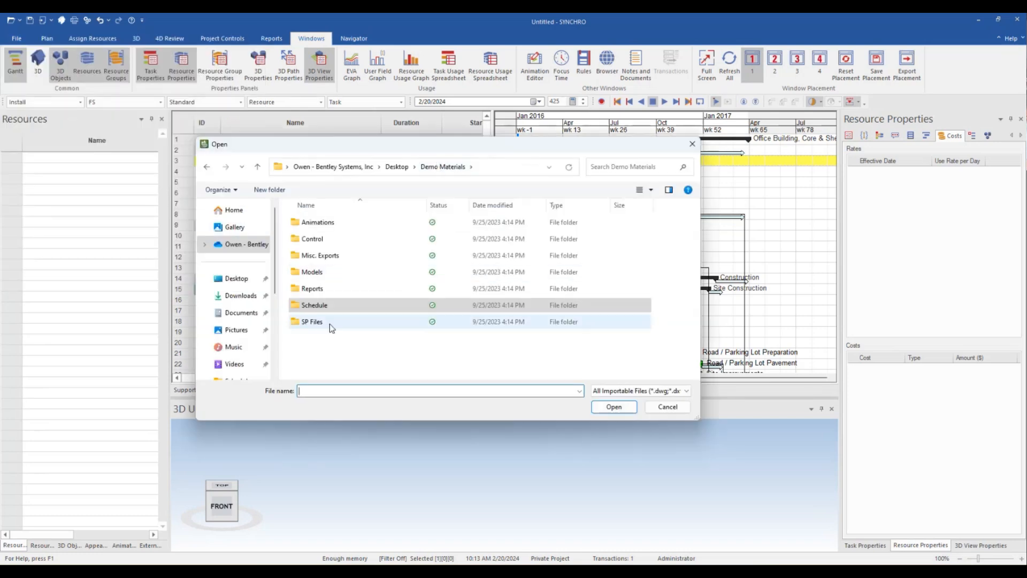
double_click(311, 271)
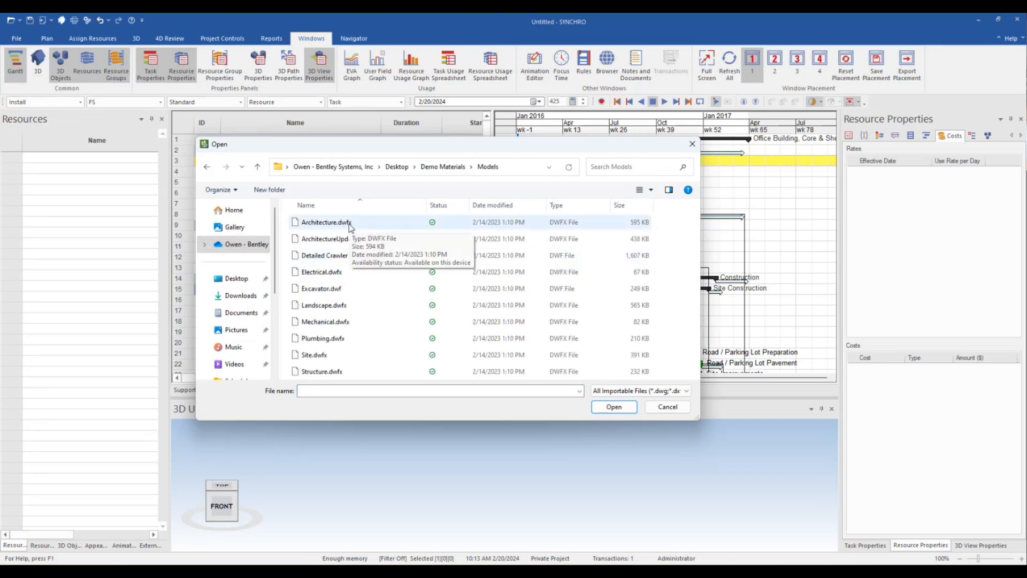
click(326, 222)
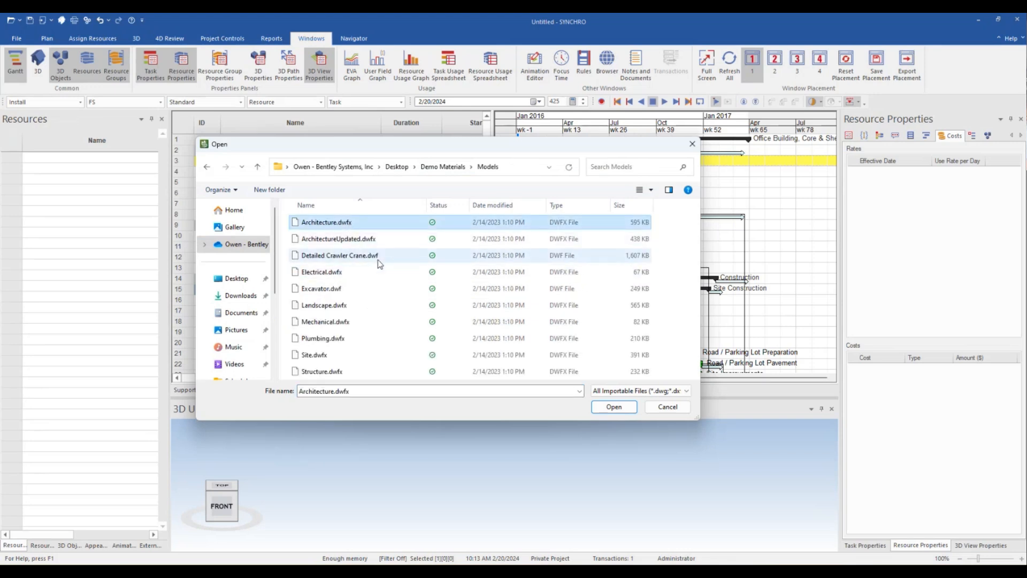
mouse_move(390, 259)
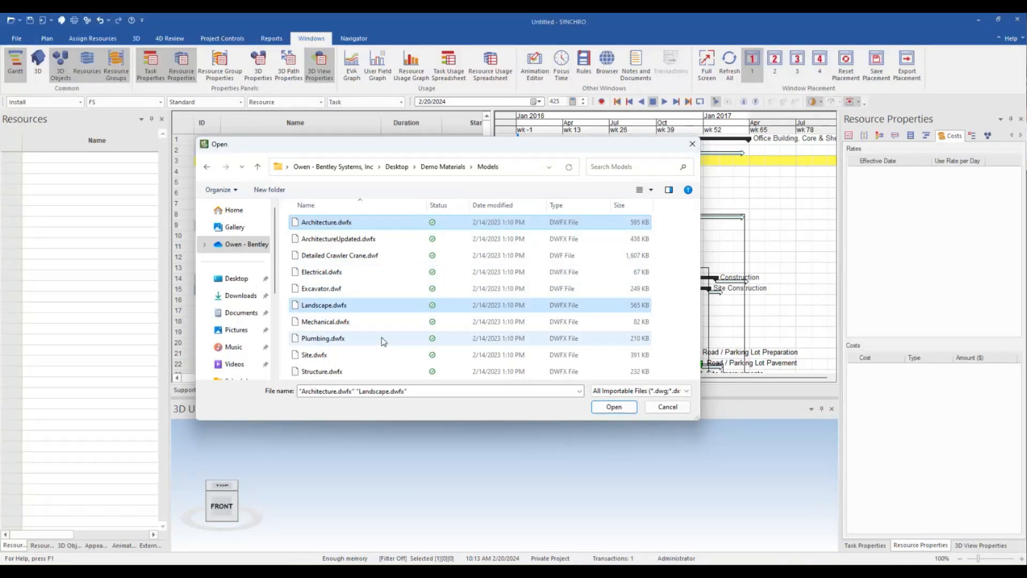
click(322, 338)
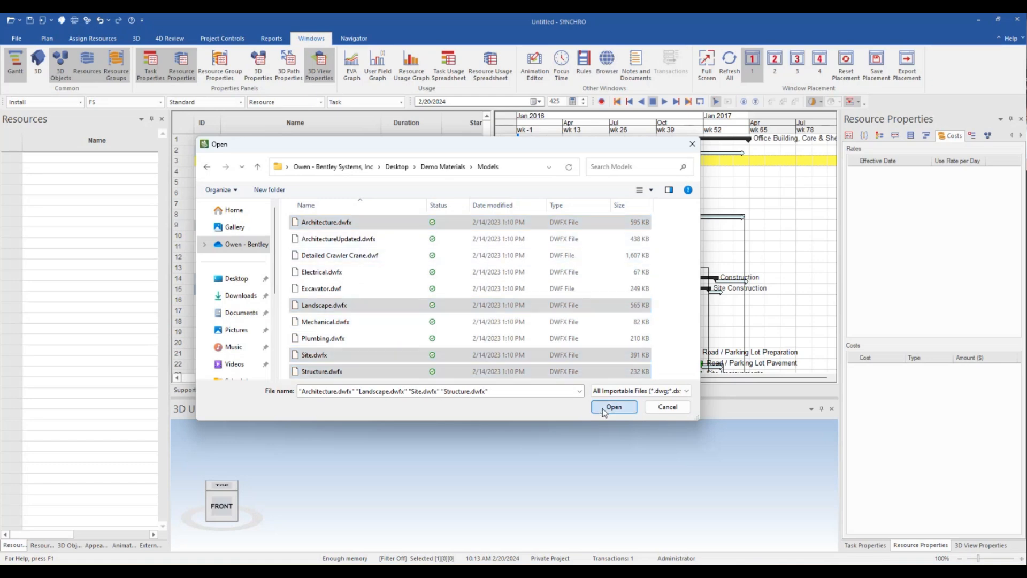
click(613, 406)
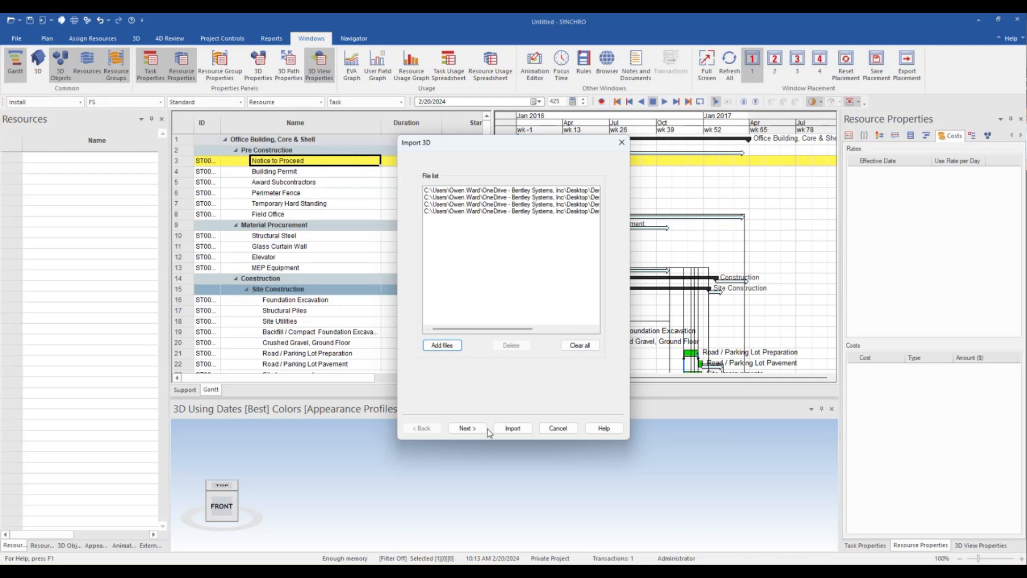
- Assign the models to a new Material resource named New Material Resource
click(512, 428)
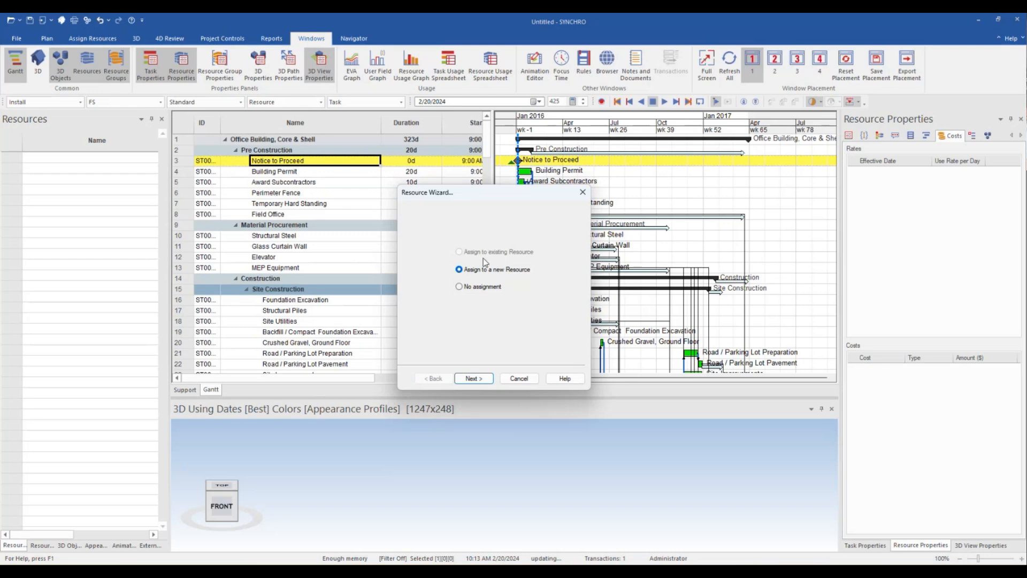
click(459, 269)
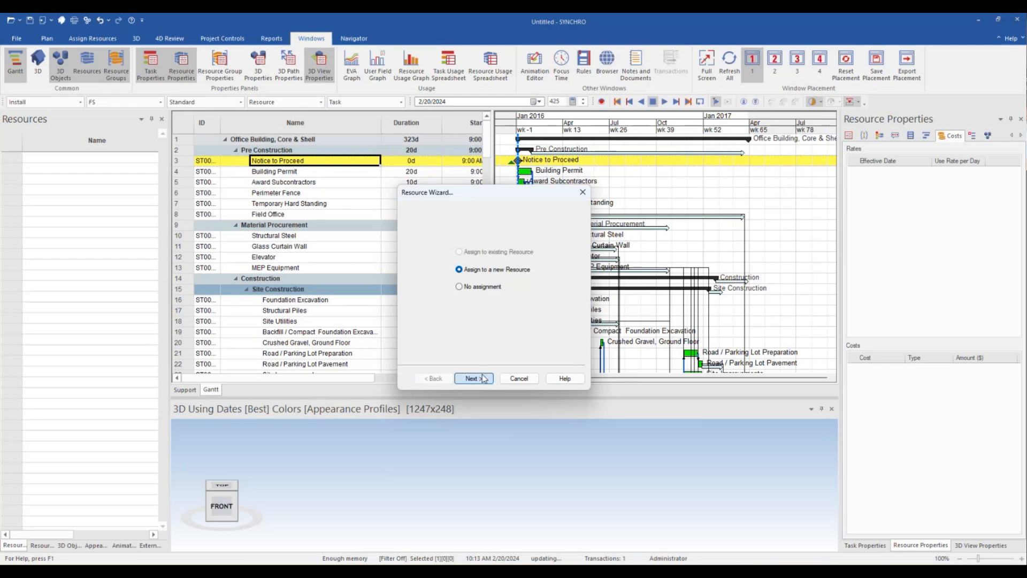
click(473, 378)
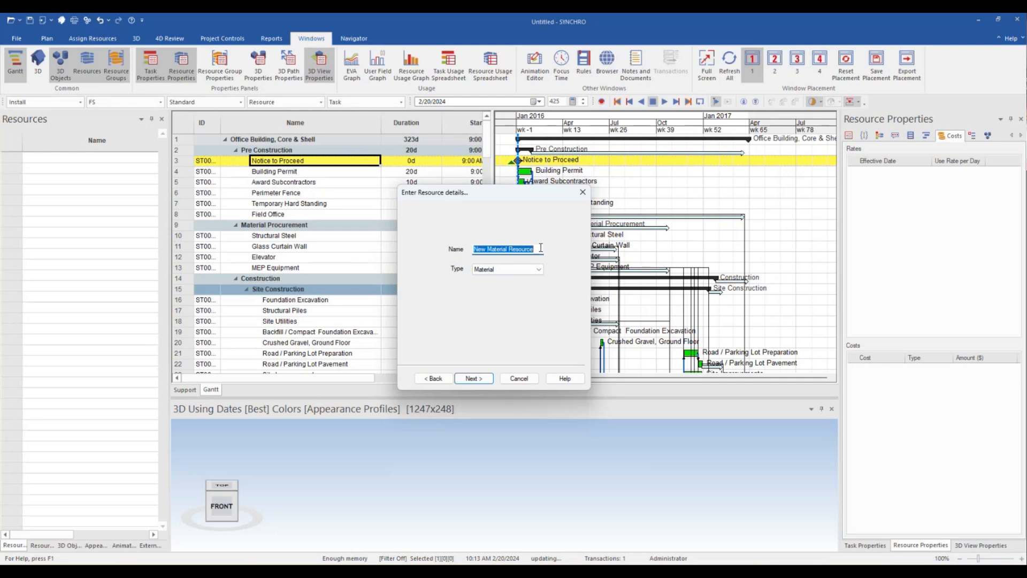
click(538, 269)
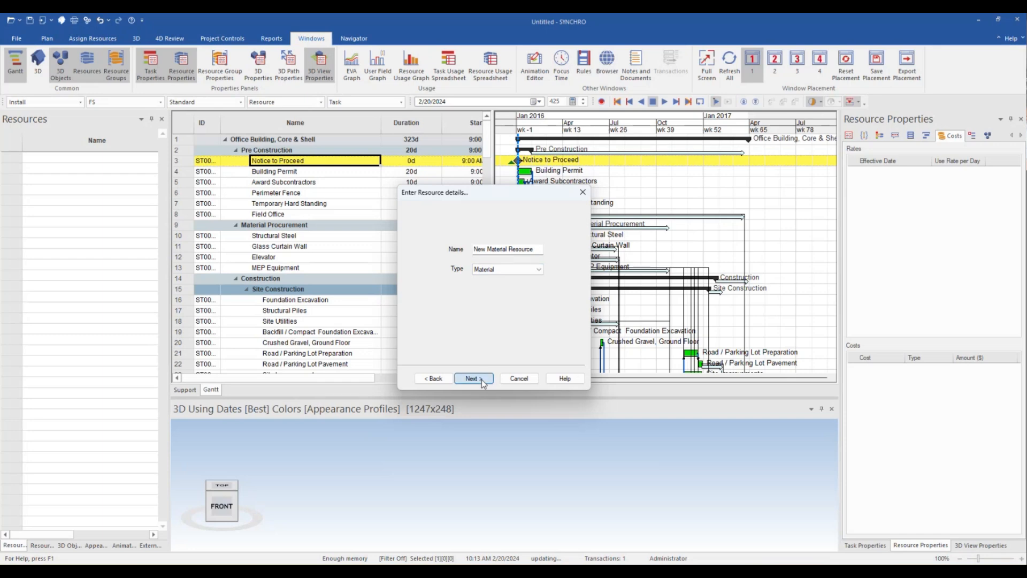
click(473, 378)
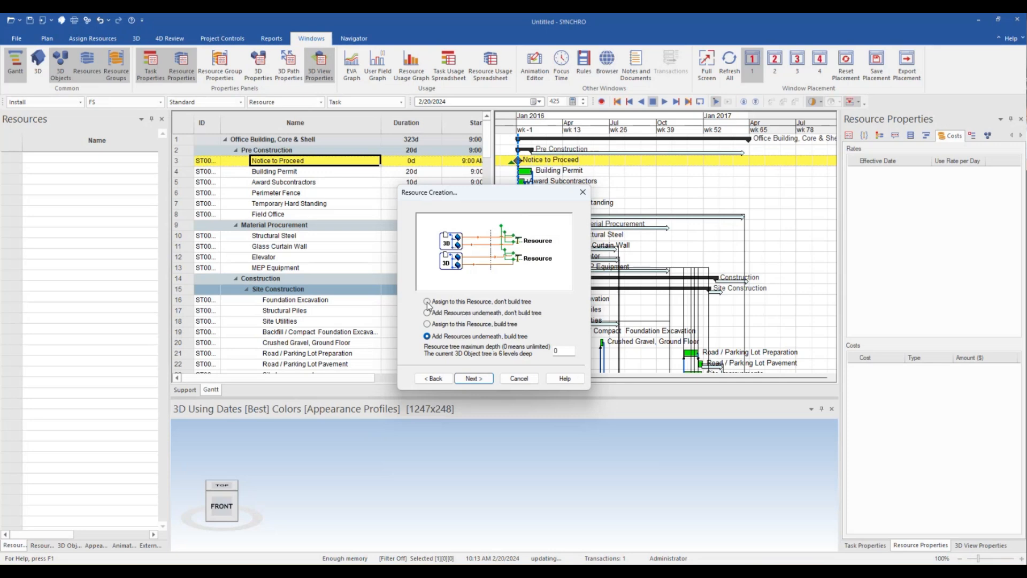
- Add the models underneath the resource as a built tree and finish the import
click(427, 302)
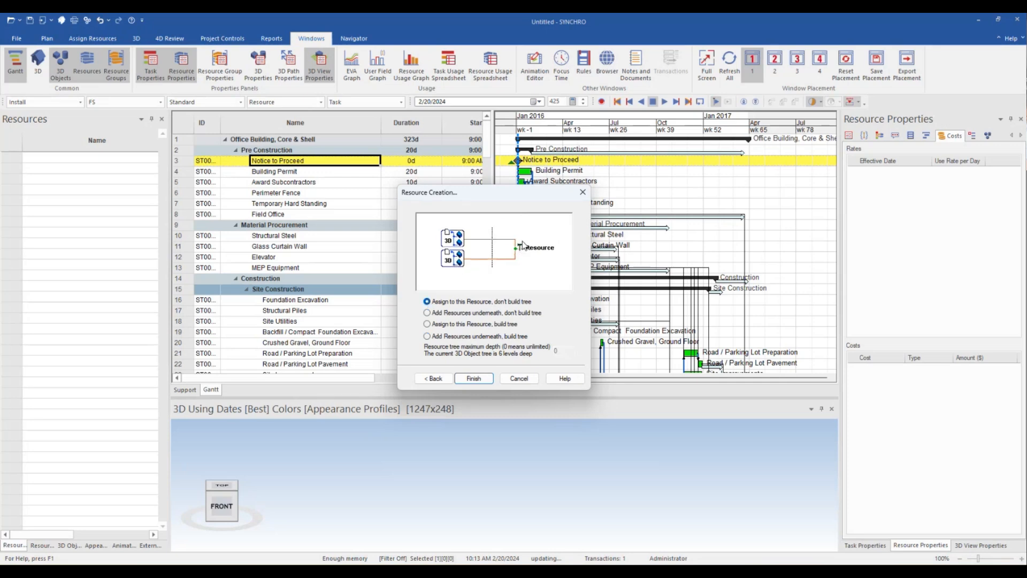
mouse_move(507, 254)
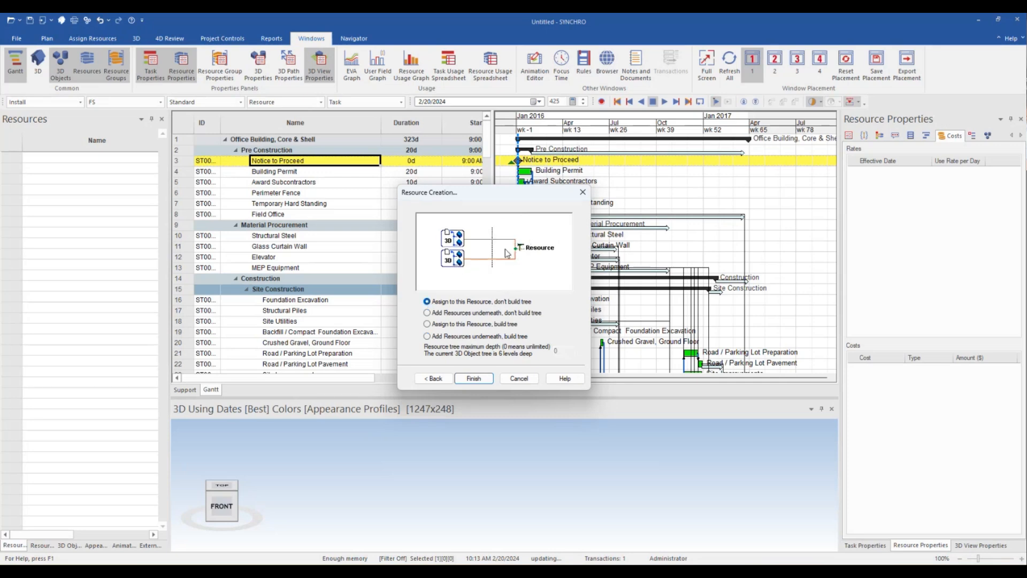
mouse_move(519, 251)
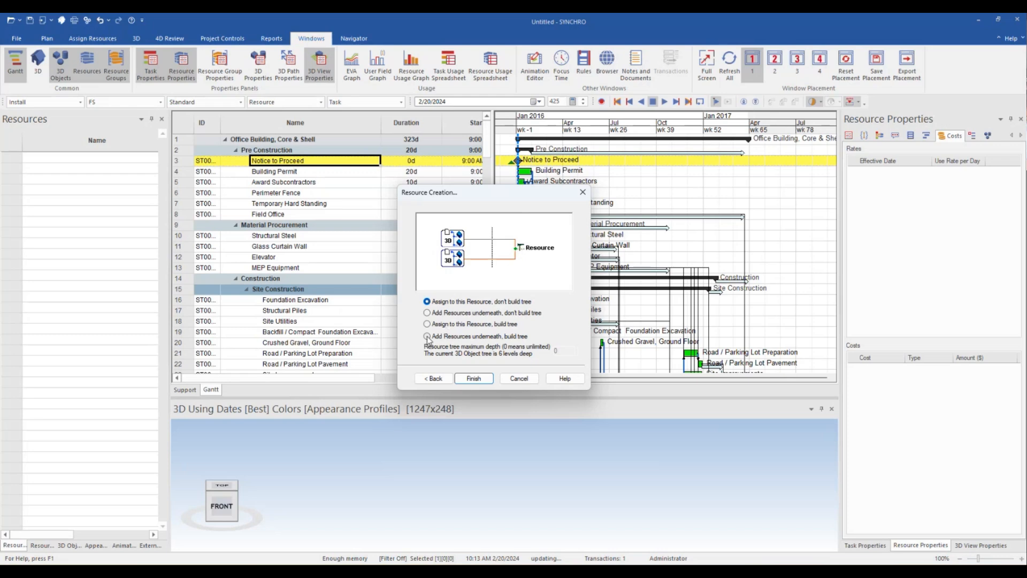
click(427, 336)
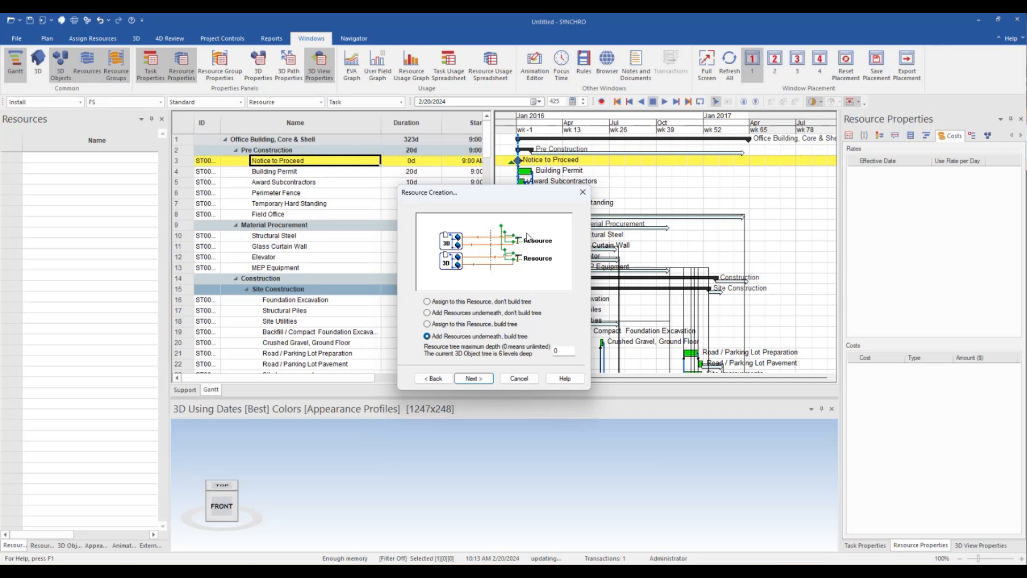
mouse_move(513, 246)
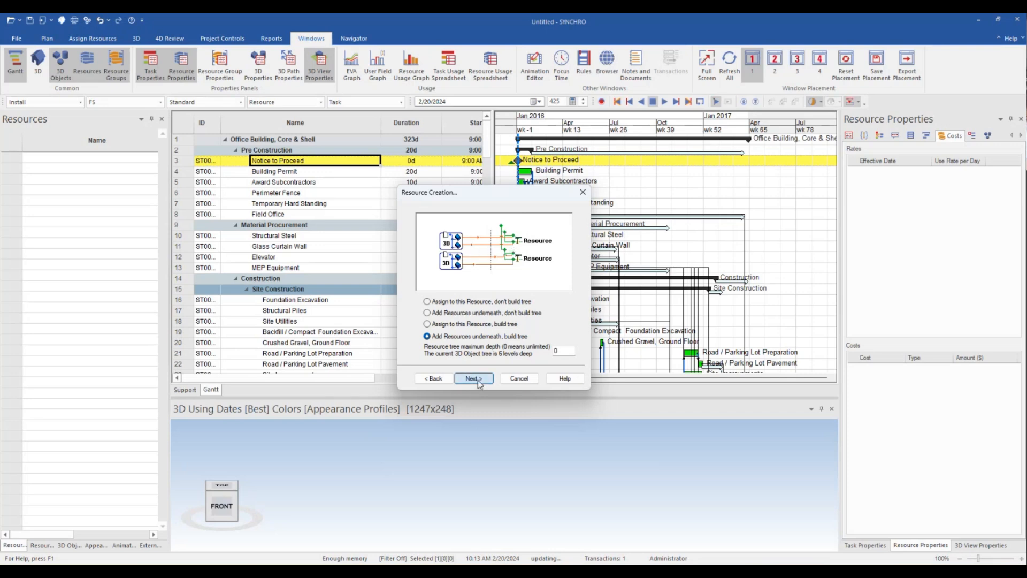
click(473, 379)
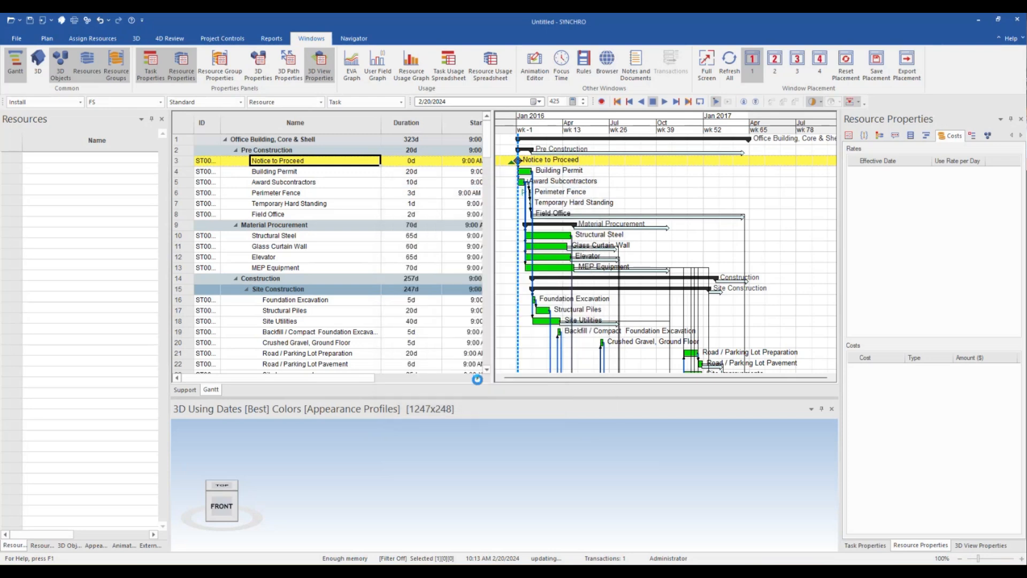